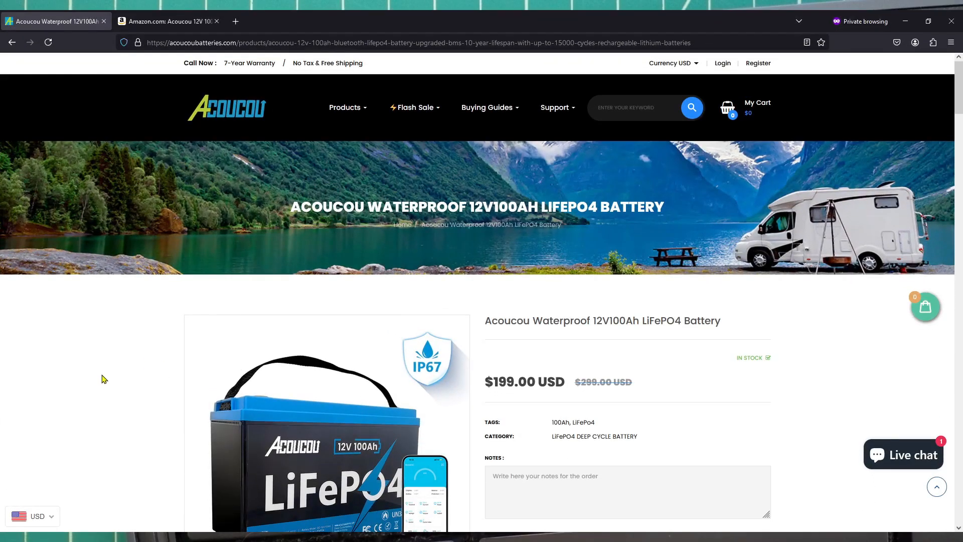
- Review the 12V 100Ah LiFePO4 battery's front-facing photo and feature infographics on the Acoucou page
scroll("down", 3)
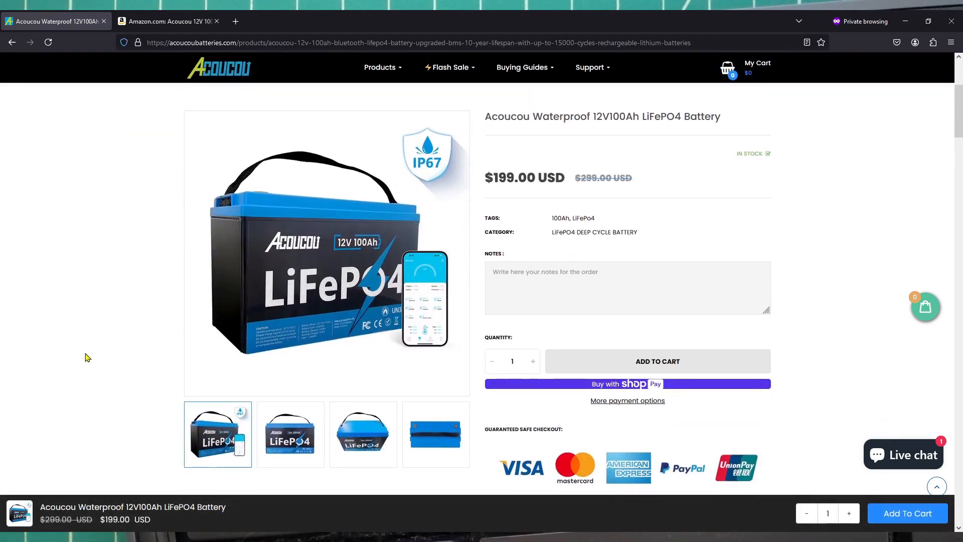
scroll("down", 3)
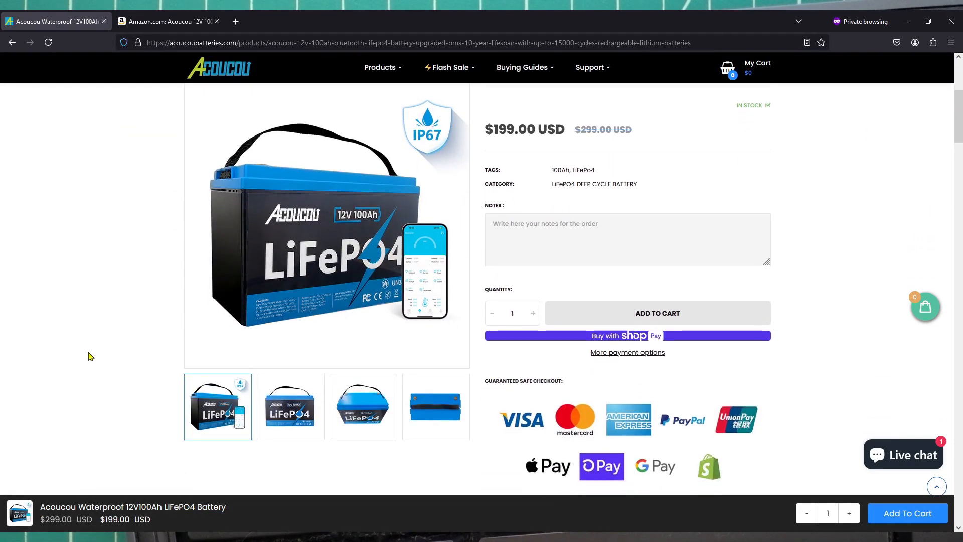
left_click(362, 407)
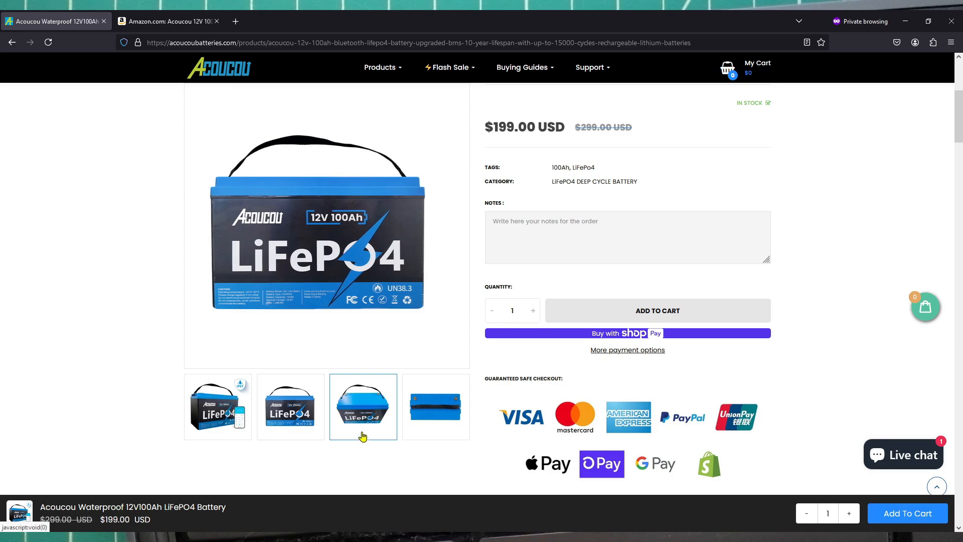
scroll("down", 3)
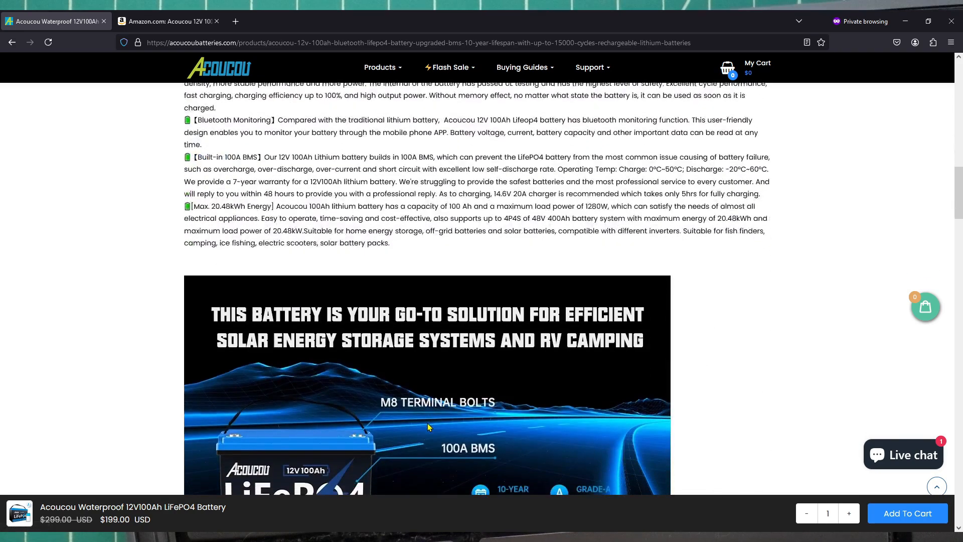
scroll("down", 3)
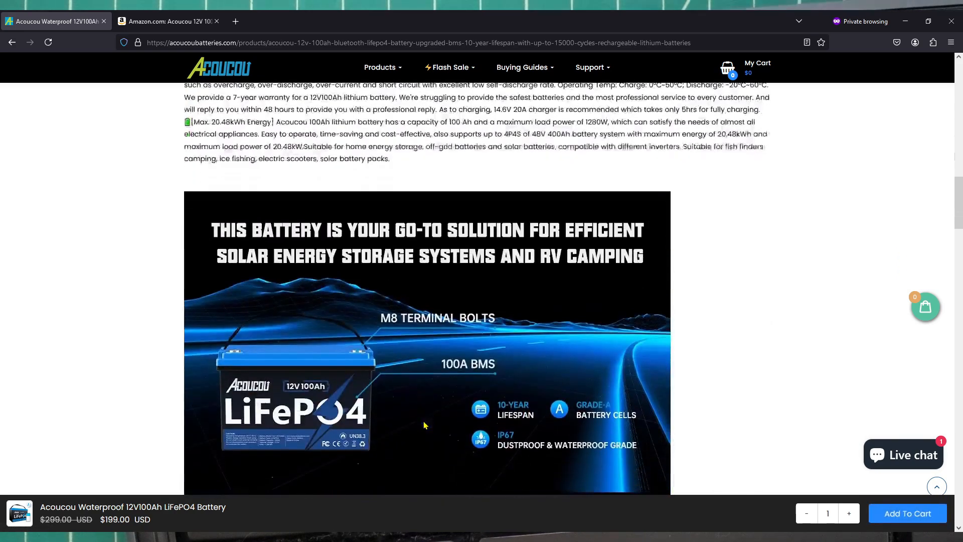
scroll("down", 3)
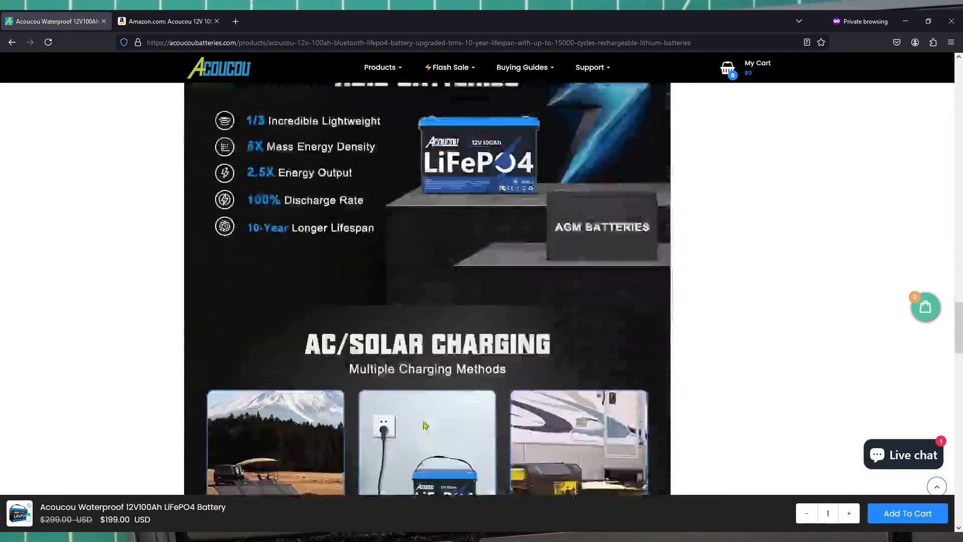
scroll("down", 3)
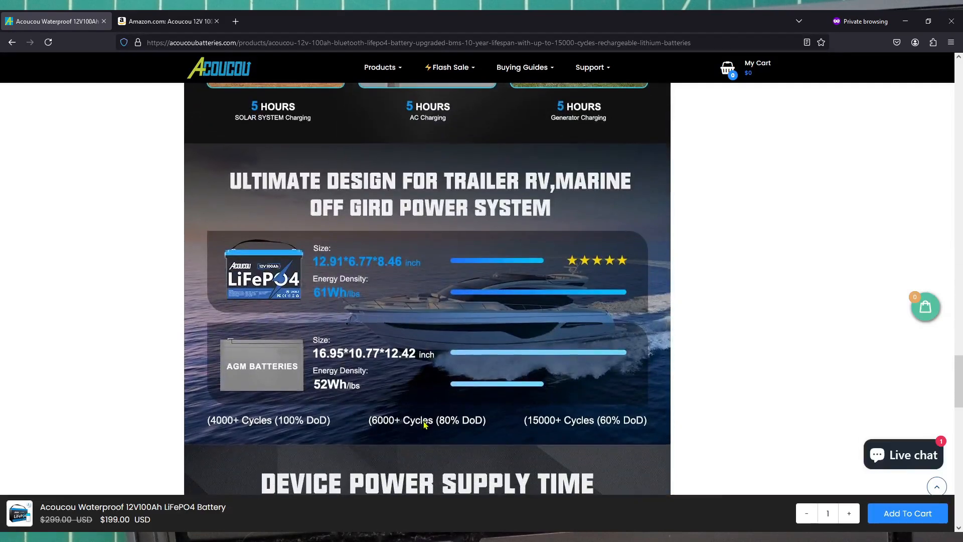
- Switch to the battery's Amazon listing at $199
left_click(168, 22)
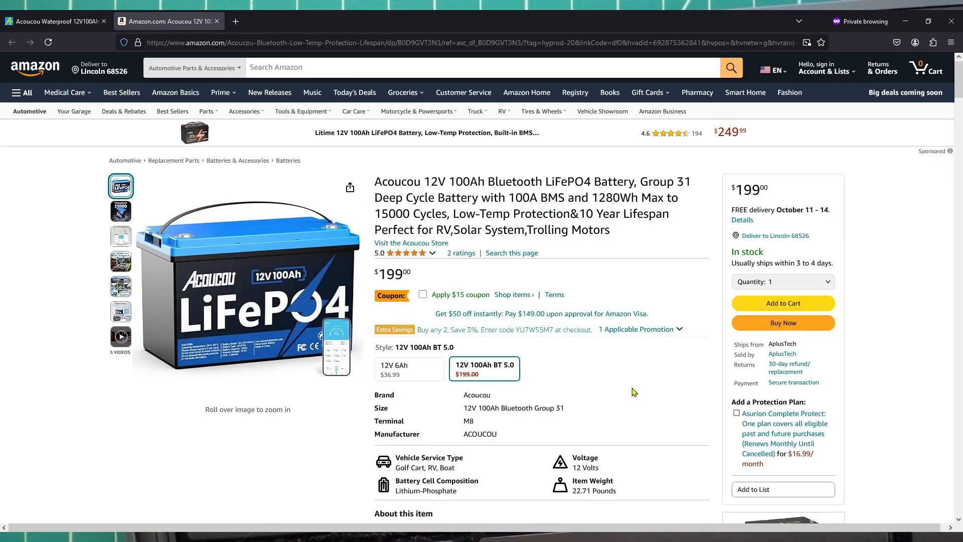
left_click(121, 211)
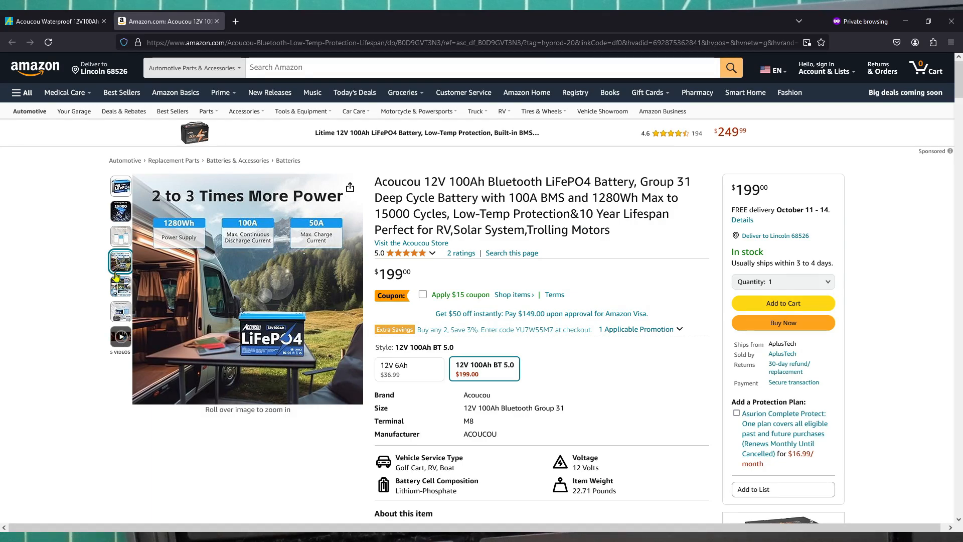
left_click(121, 339)
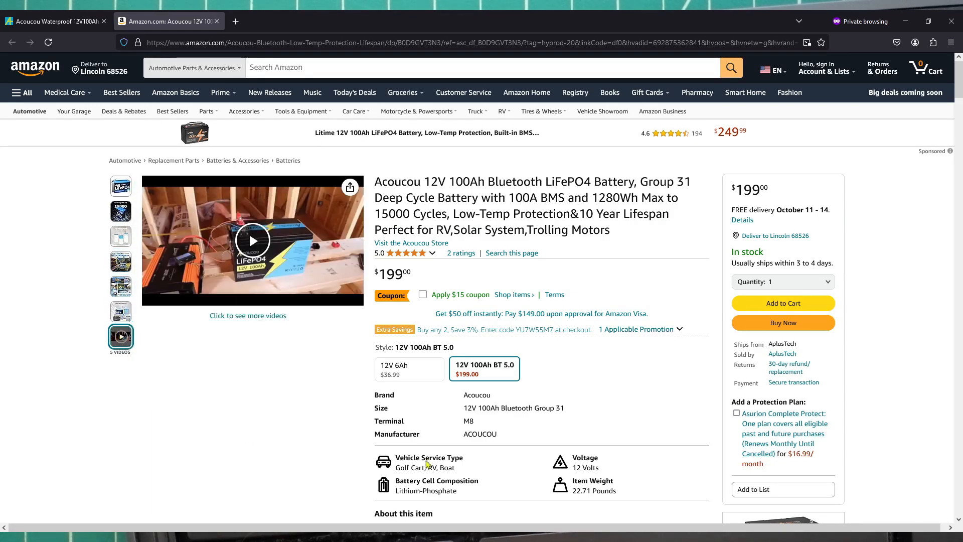
scroll("down", 3)
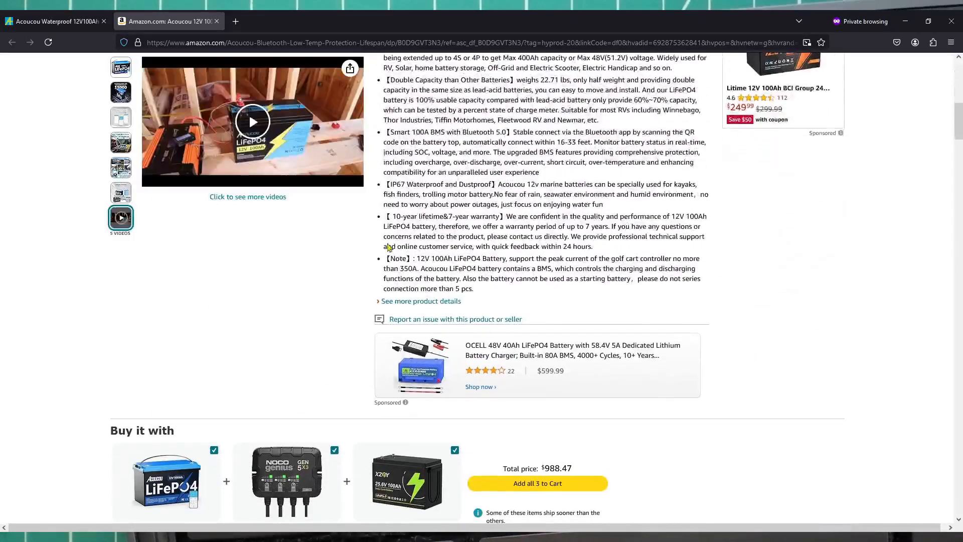
scroll("down", 3)
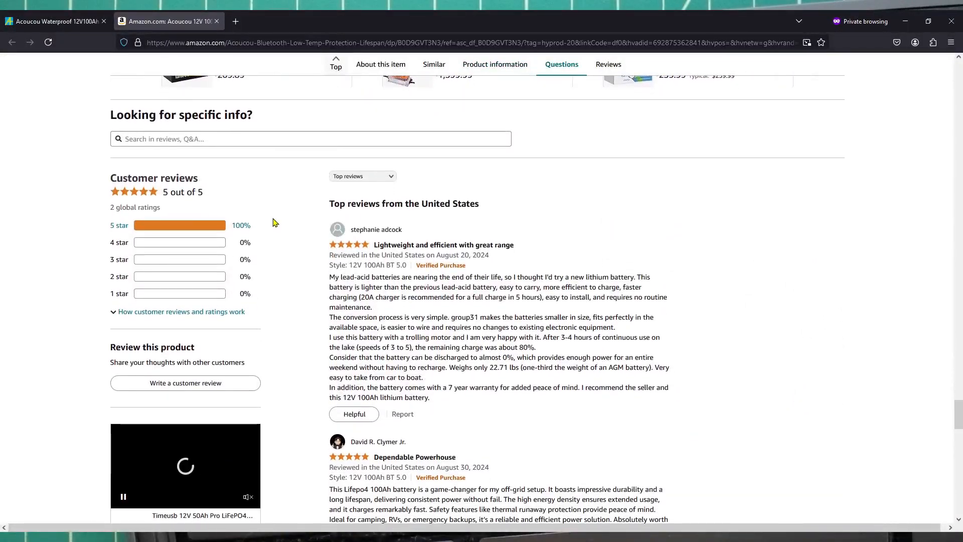
mouse_move(73, 235)
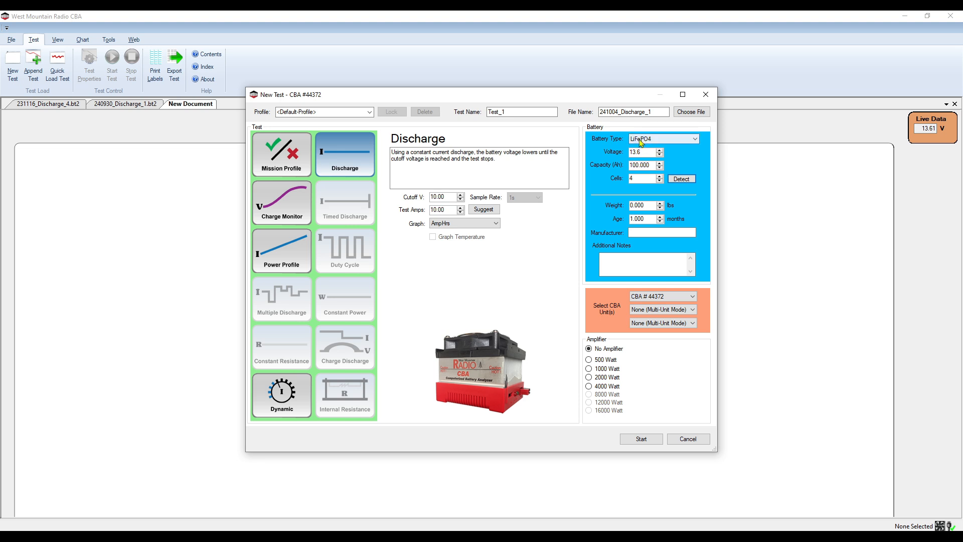
mouse_move(652, 148)
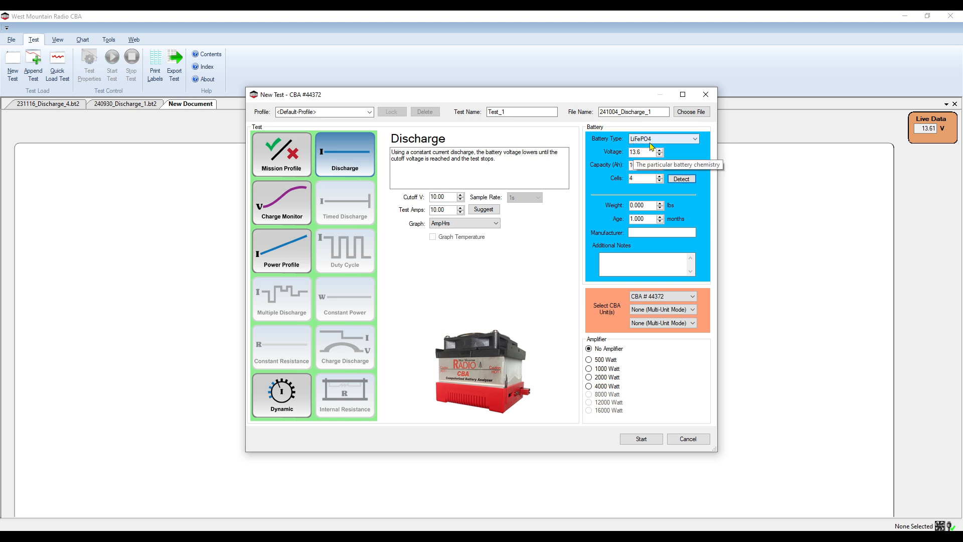
- Set capacity 100 Ah and test current 10 A, then start the discharge test
type("100.000")
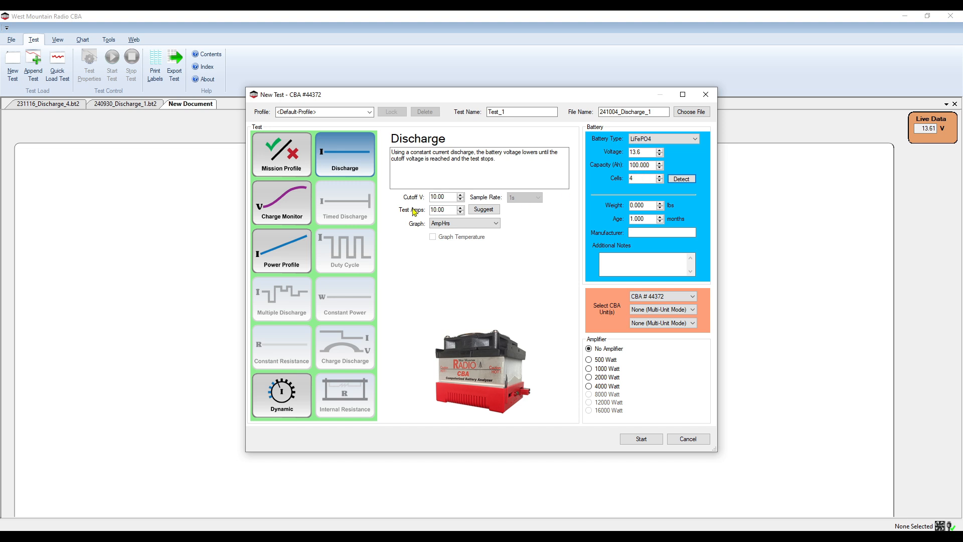
left_click(464, 223)
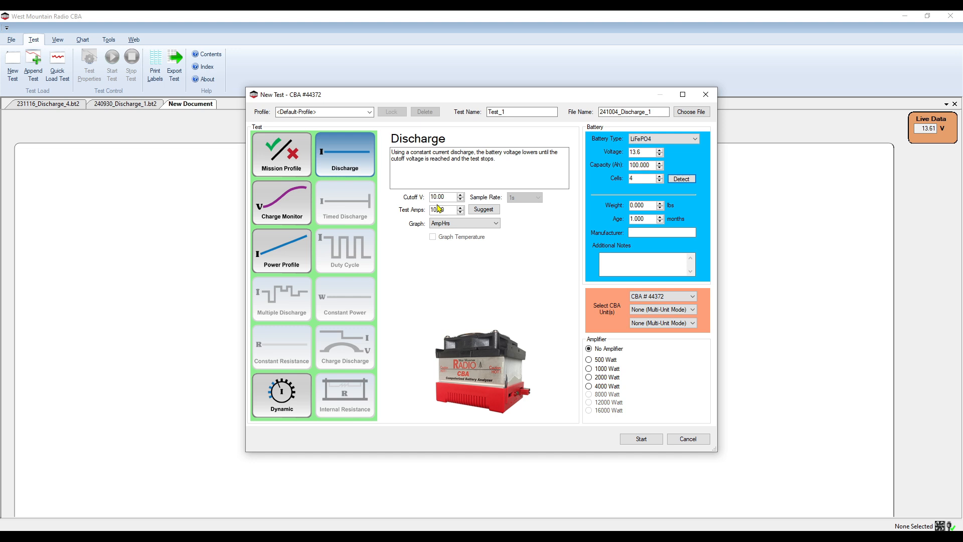
mouse_move(418, 219)
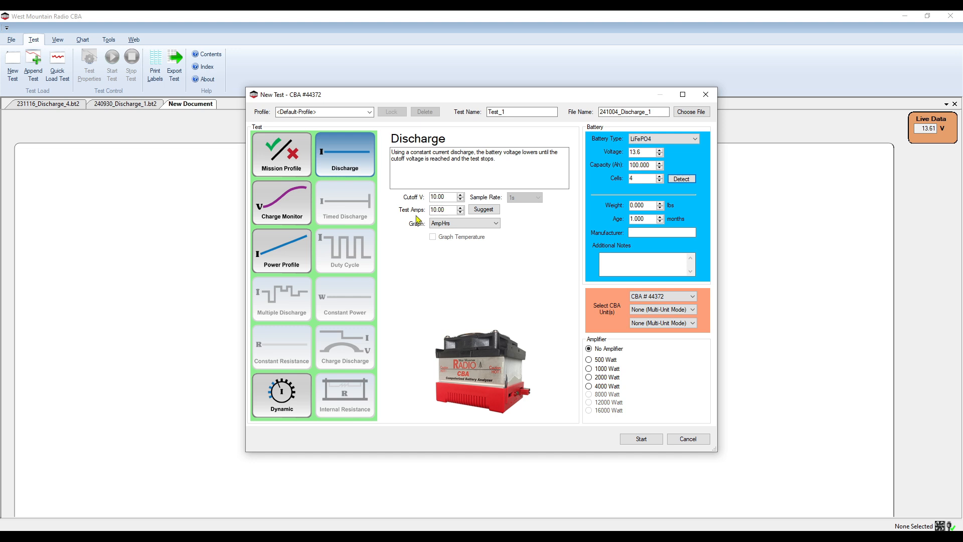
left_click(465, 223)
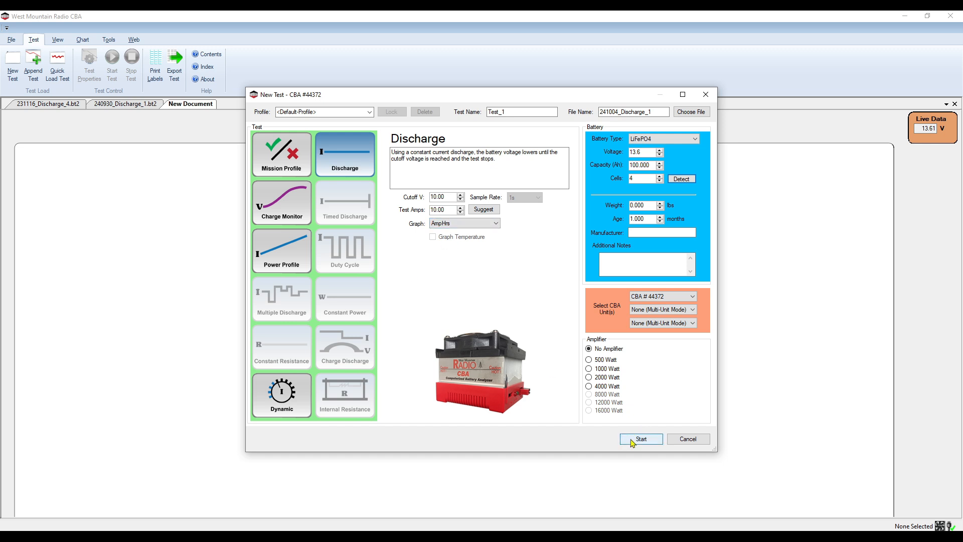
left_click(641, 438)
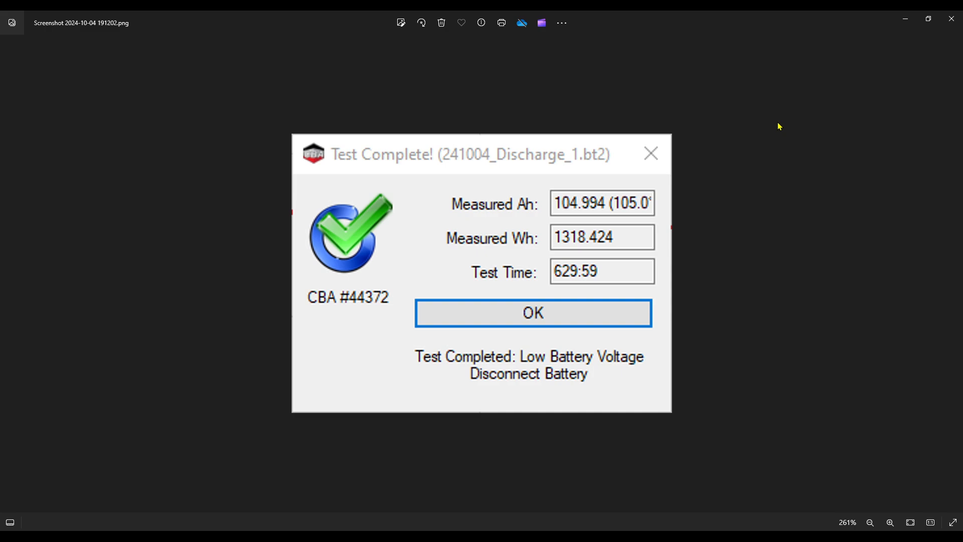
- Close the Test Complete screenshot showing 104.994 Ah, 1318.424 Wh over 629:59
left_click(532, 313)
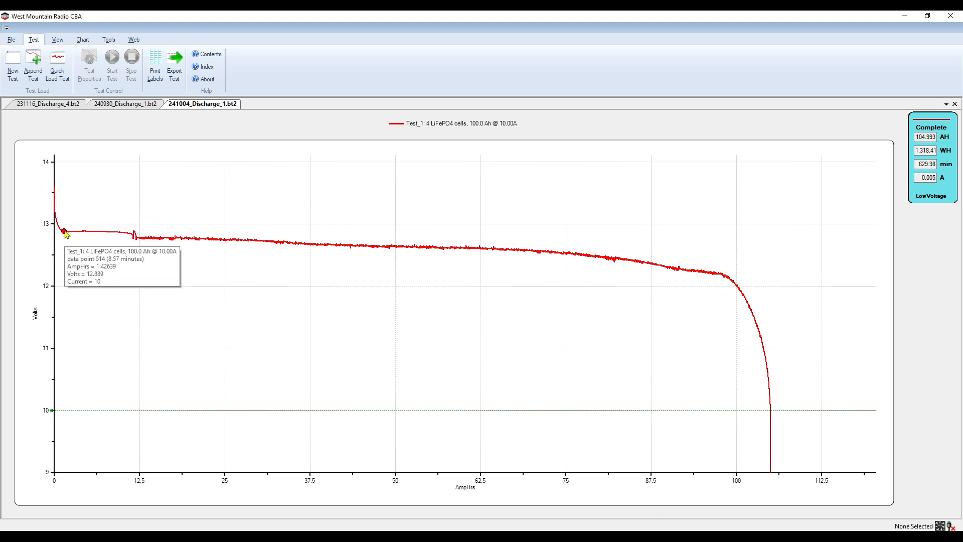
mouse_move(83, 232)
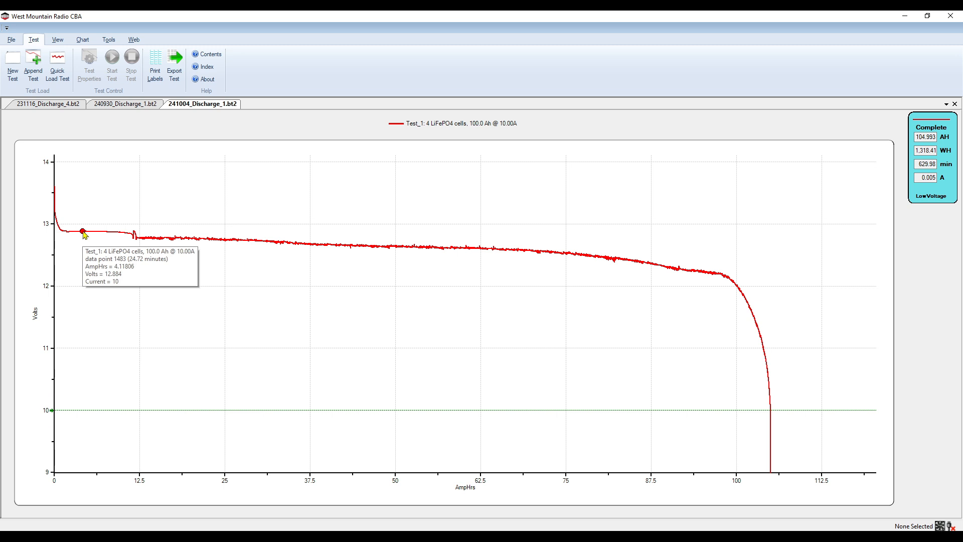
mouse_move(96, 232)
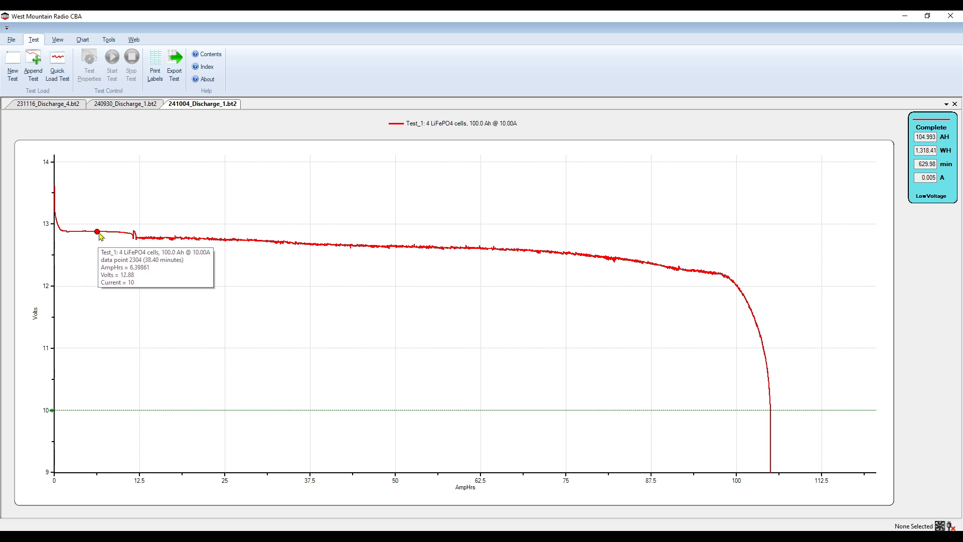
mouse_move(73, 237)
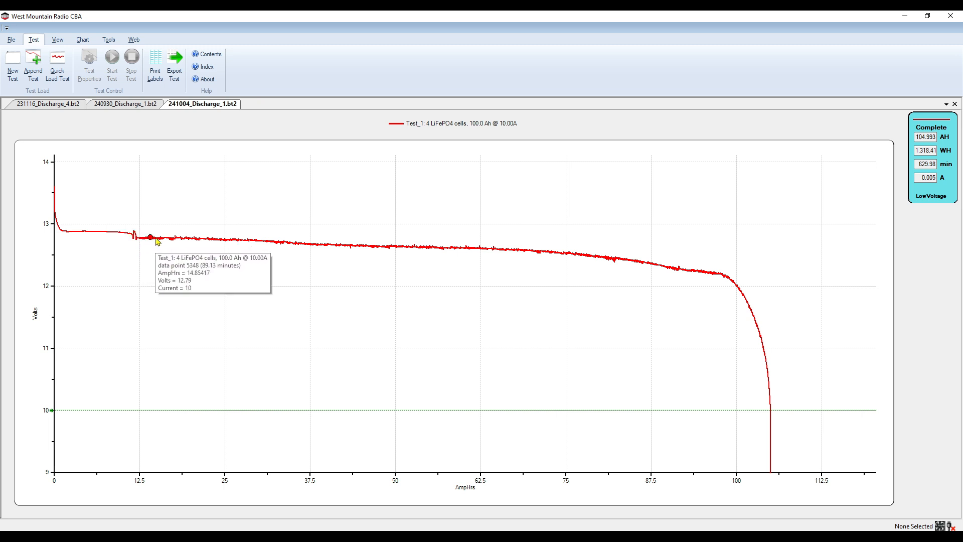
mouse_move(187, 239)
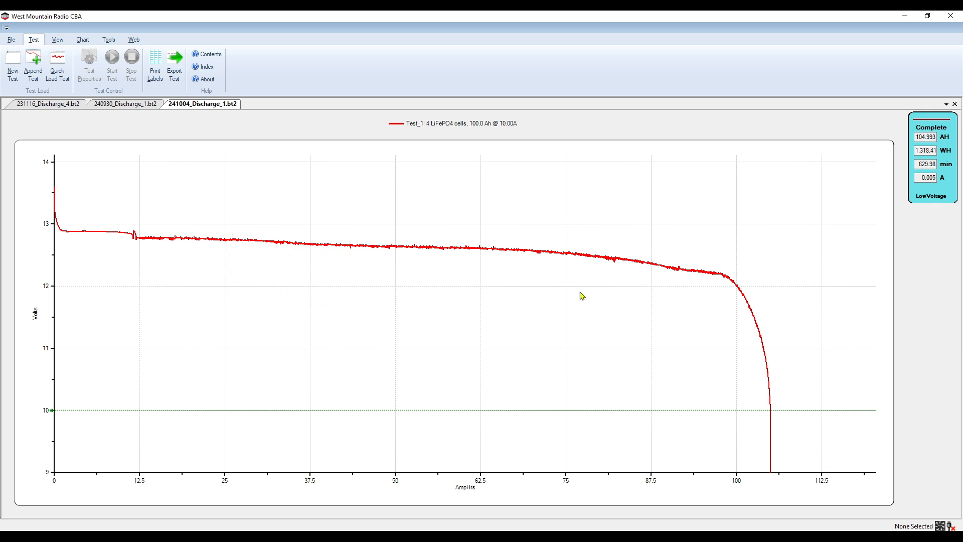
mouse_move(737, 288)
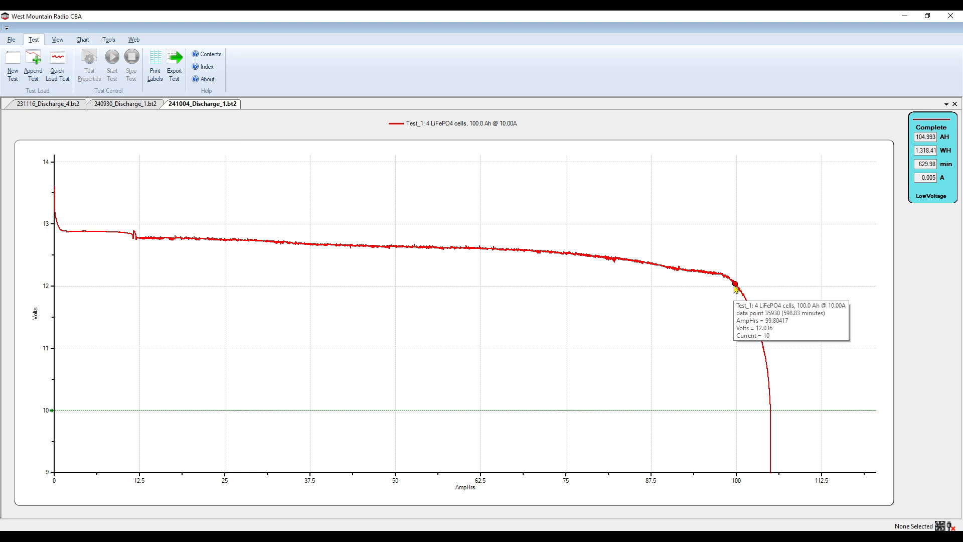
mouse_move(768, 439)
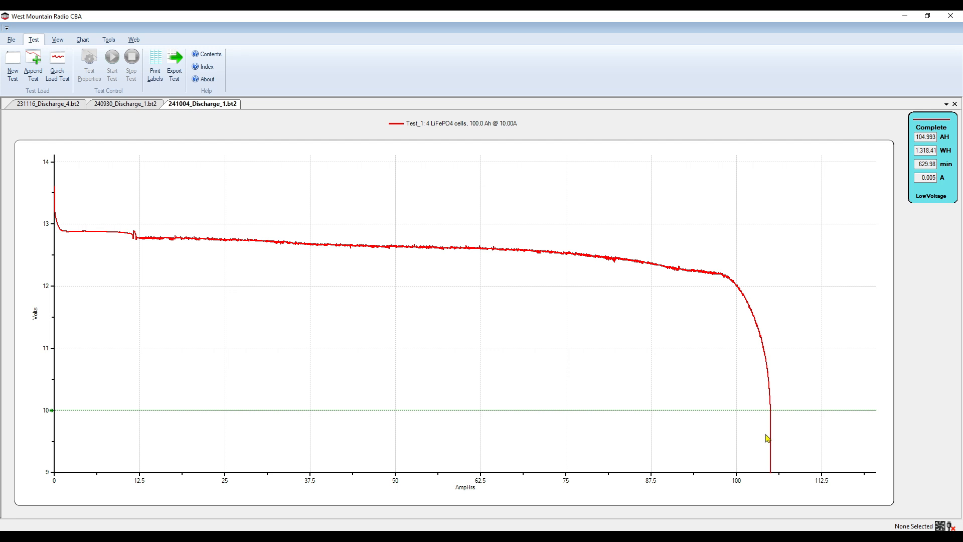
mouse_move(578, 322)
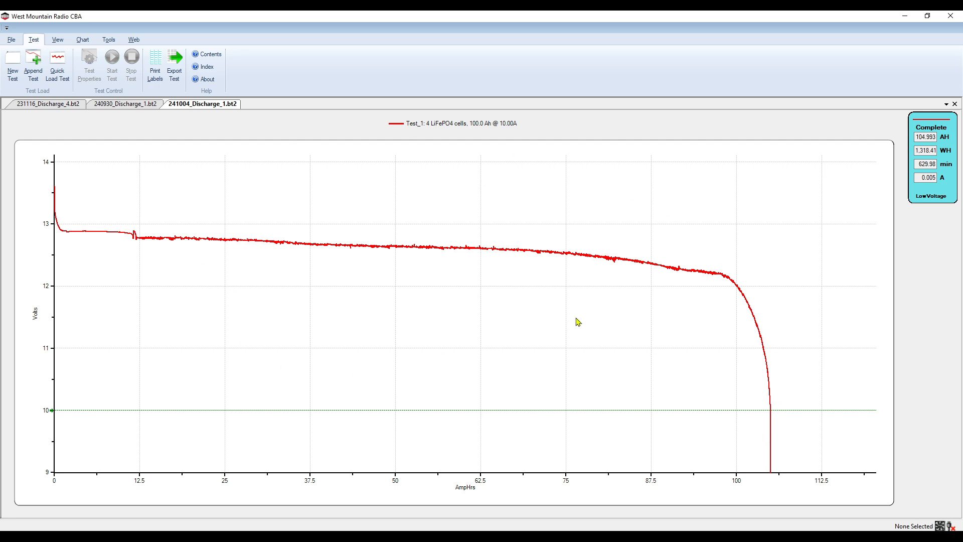